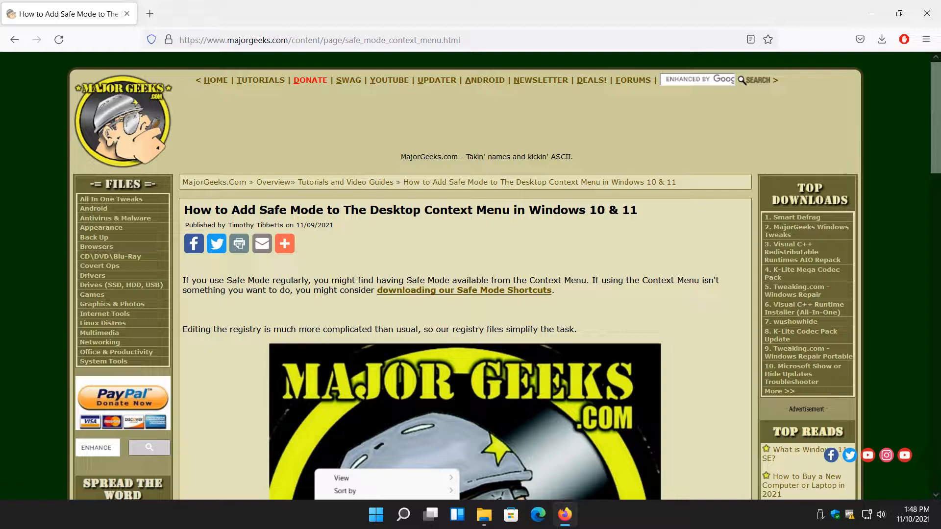
mouse_move(447, 251)
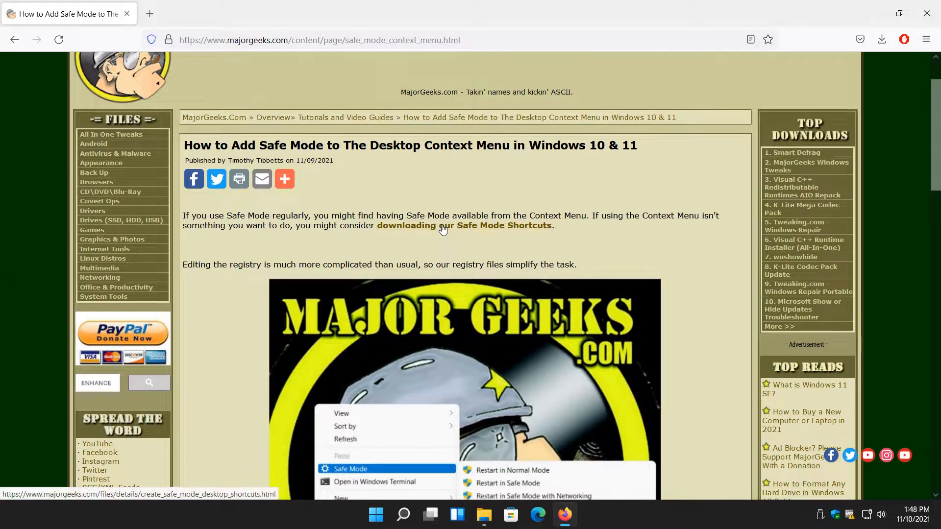
Browse the Safe Mode desktop shortcuts download page, then close it.
left_click(463, 225)
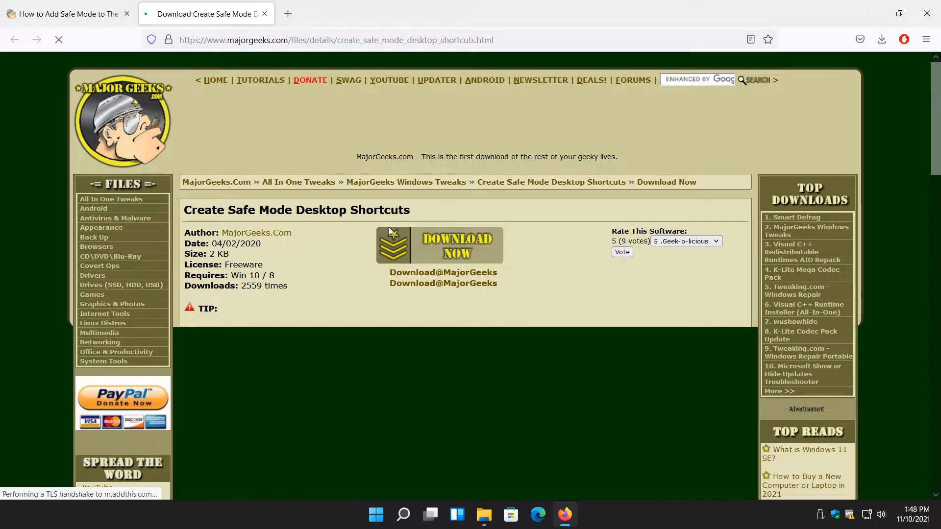
scroll("down", 3)
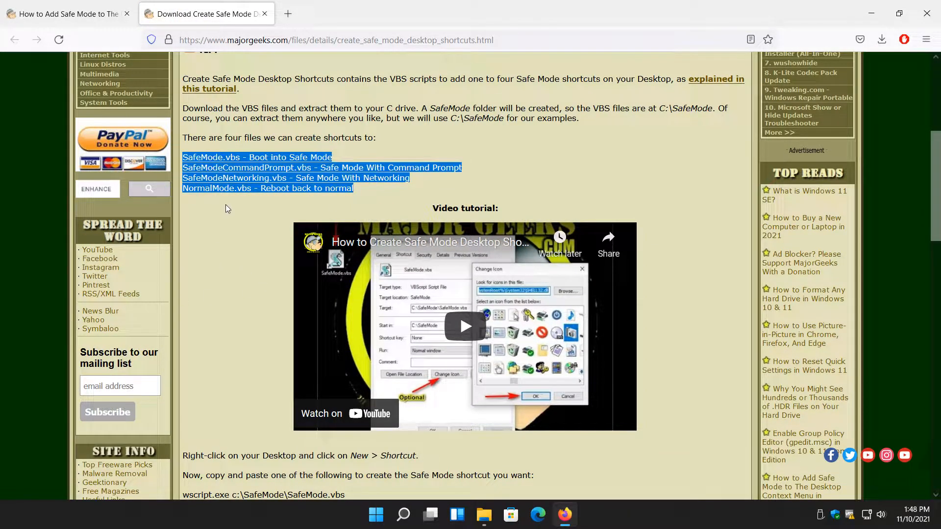
left_click(177, 177)
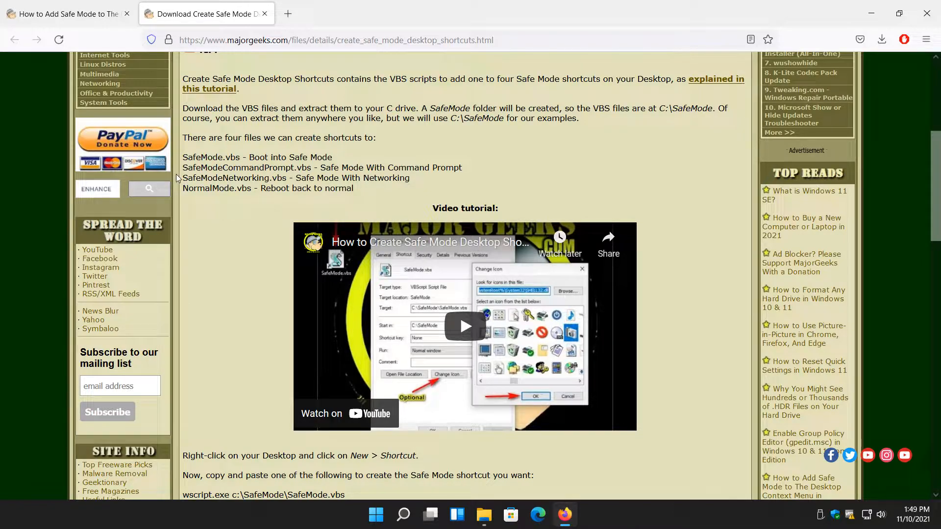
scroll("down", 3)
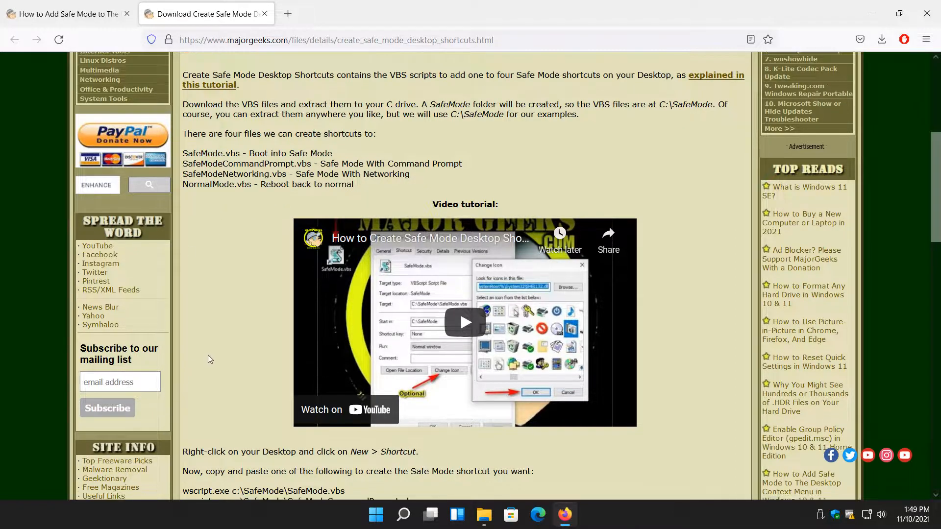
scroll("down", 3)
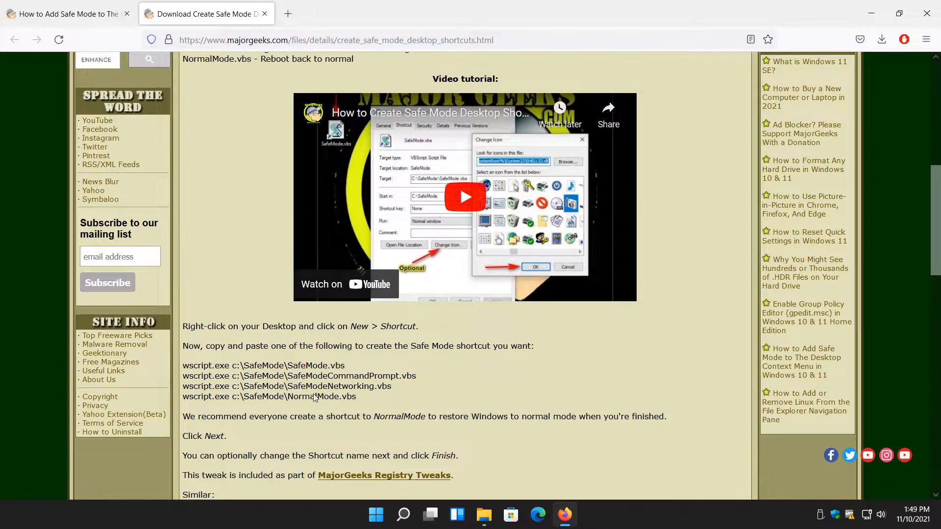
scroll("up", 3)
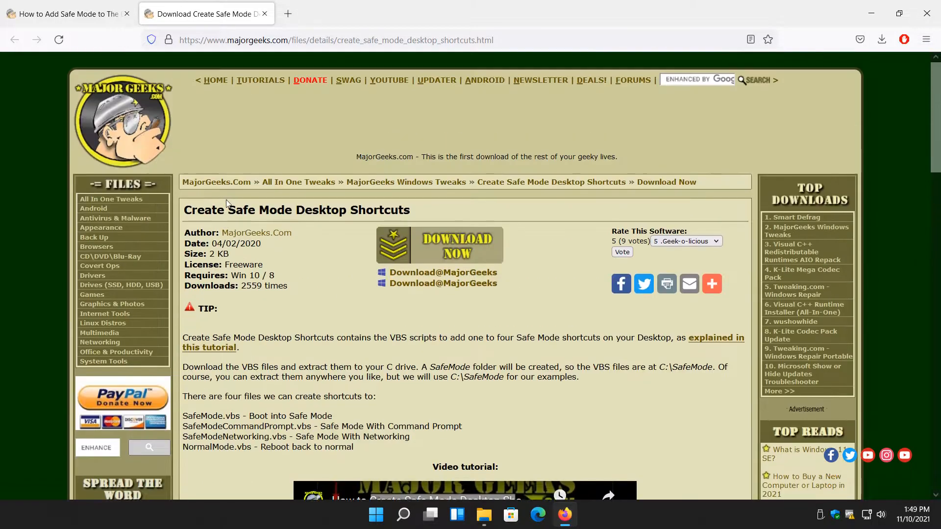
left_click(263, 13)
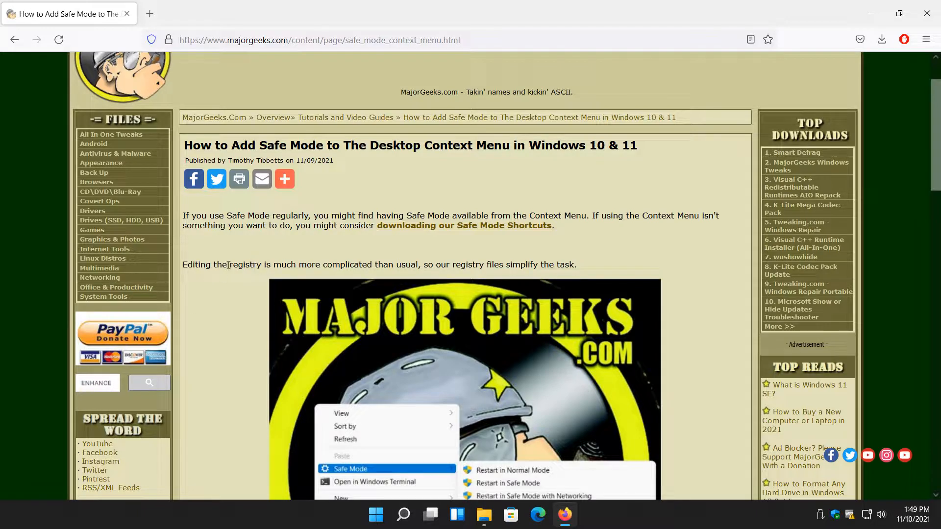
scroll("down", 3)
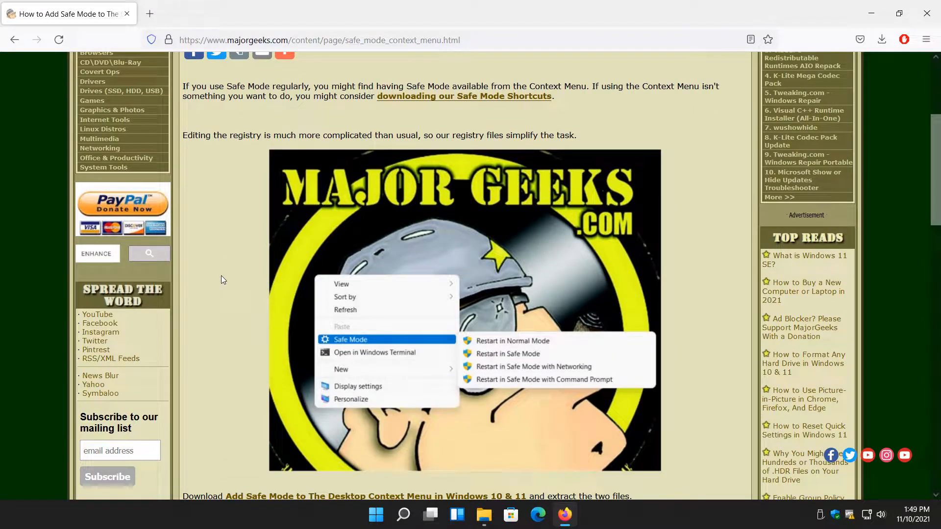
scroll("down", 3)
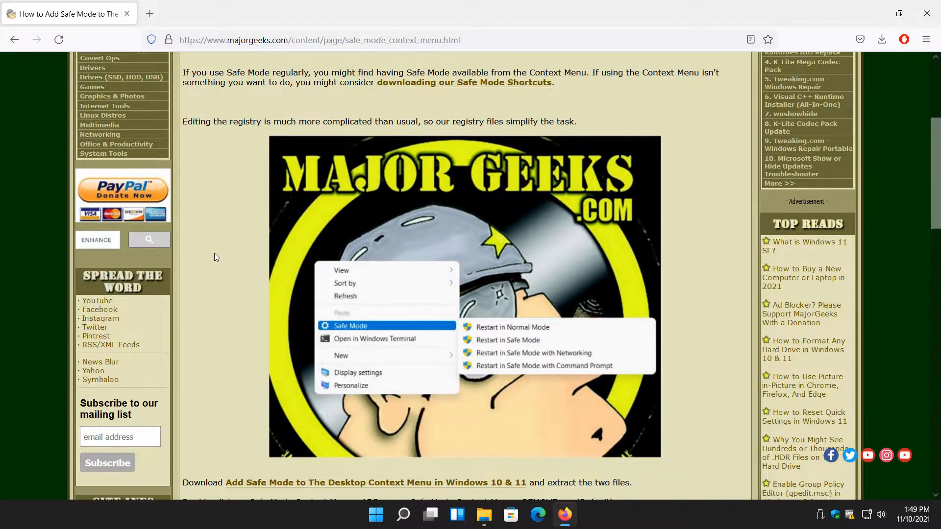
scroll("down", 3)
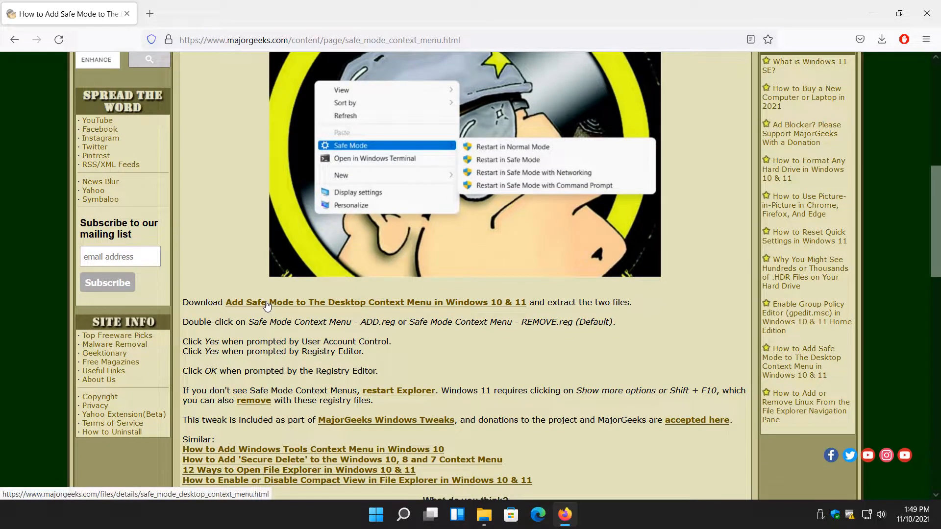
mouse_move(344, 312)
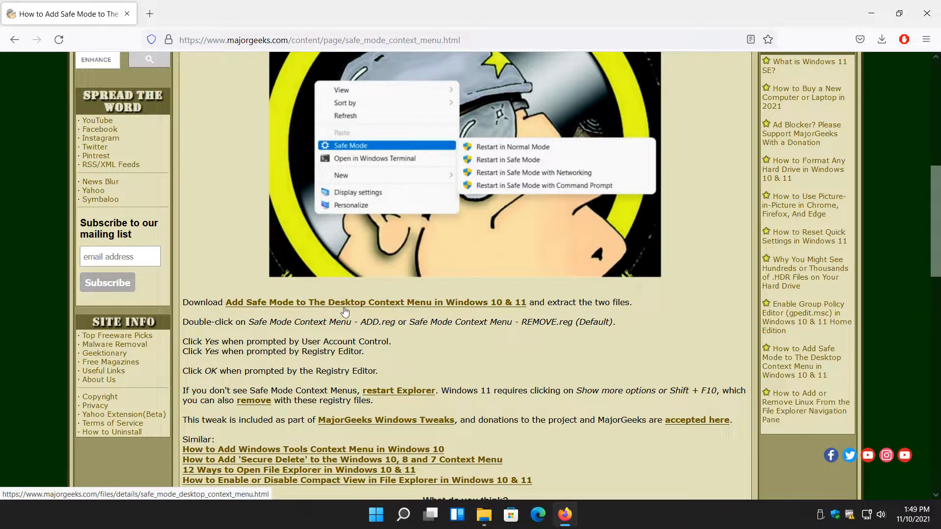
mouse_move(488, 303)
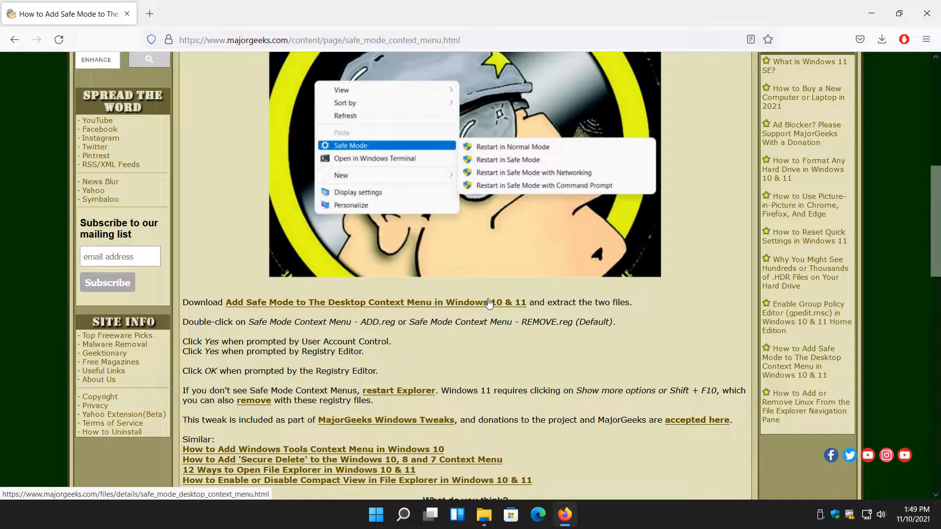
mouse_move(306, 351)
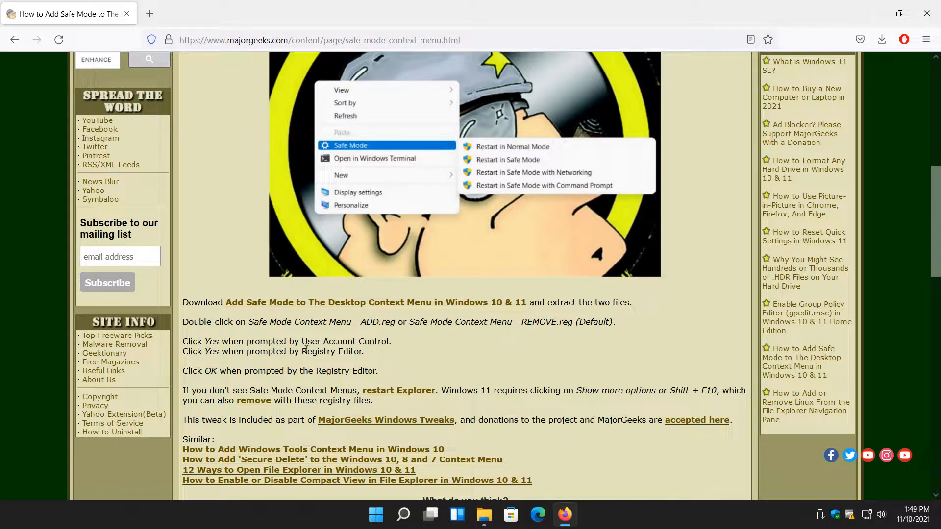
Extract the downloaded Safe Mode zip from Downloads into a new folder.
left_click(483, 514)
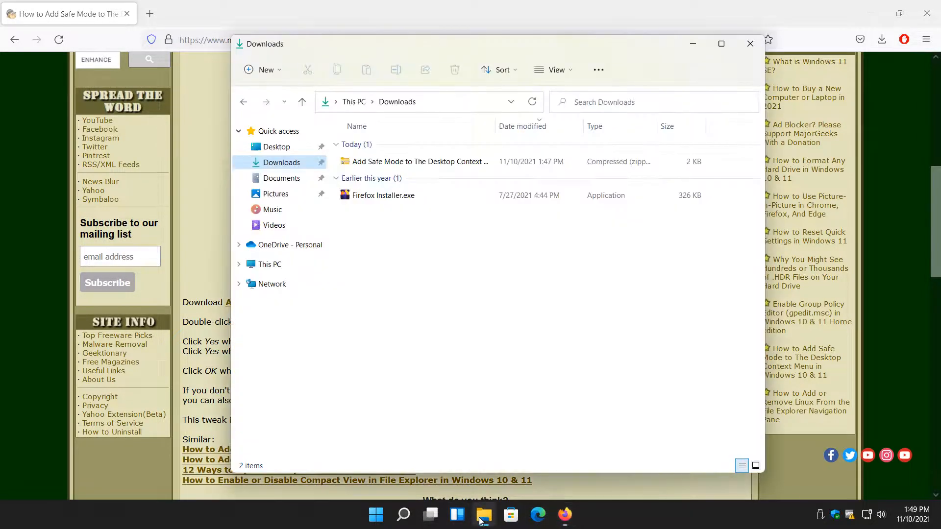
left_click(414, 161)
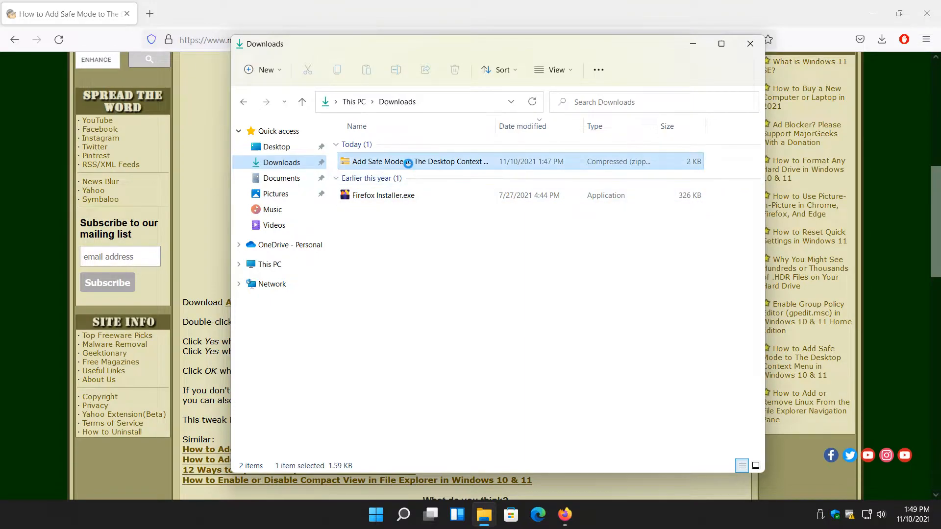
double_click(421, 161)
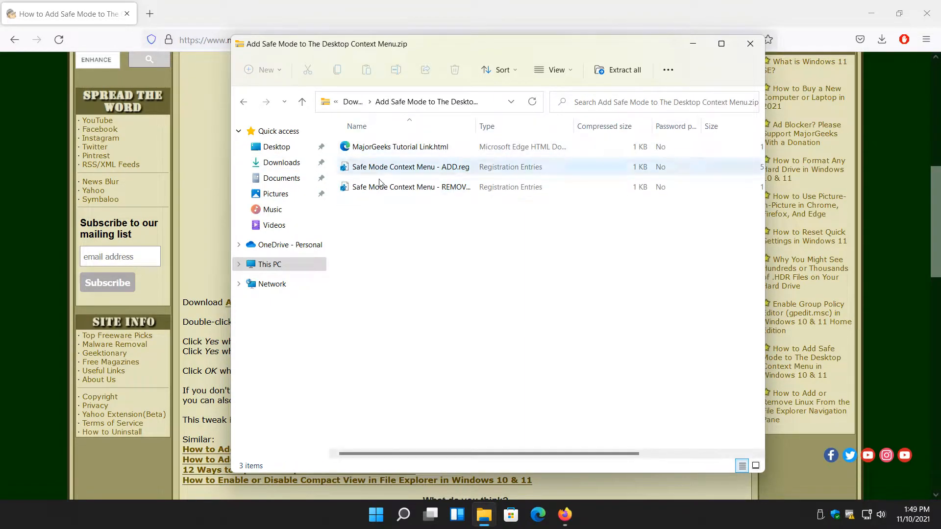
left_click(400, 147)
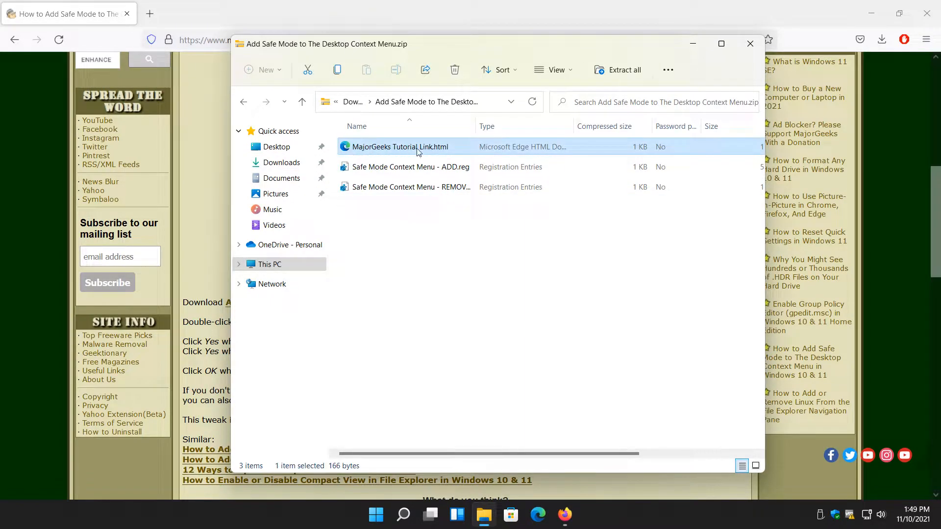
mouse_move(388, 177)
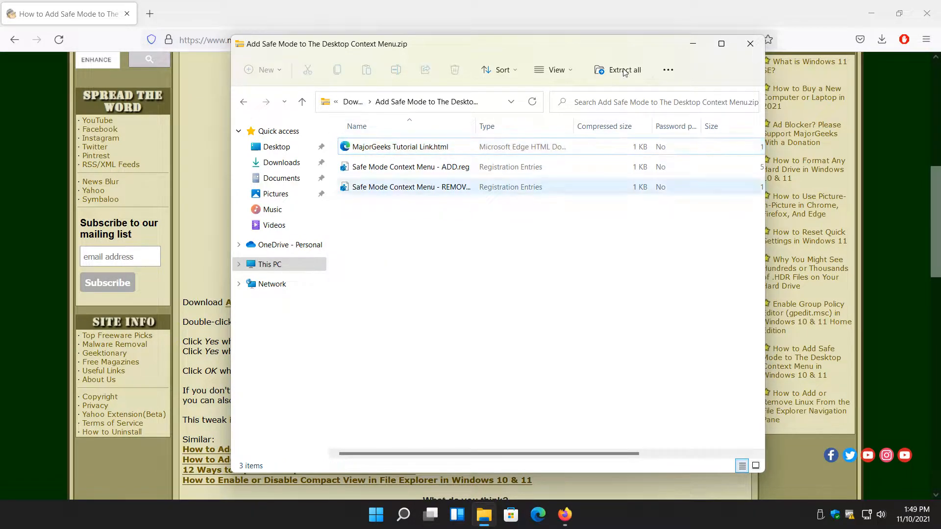
left_click(617, 69)
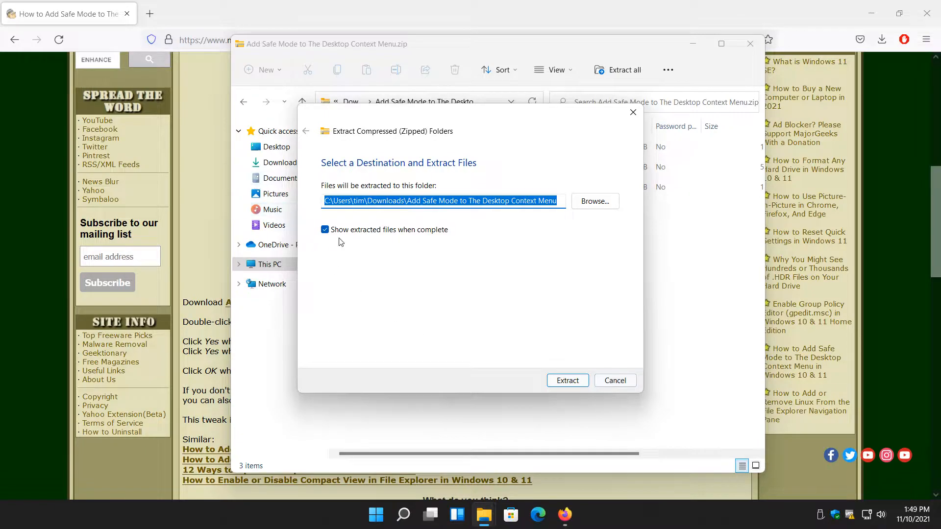
left_click(566, 380)
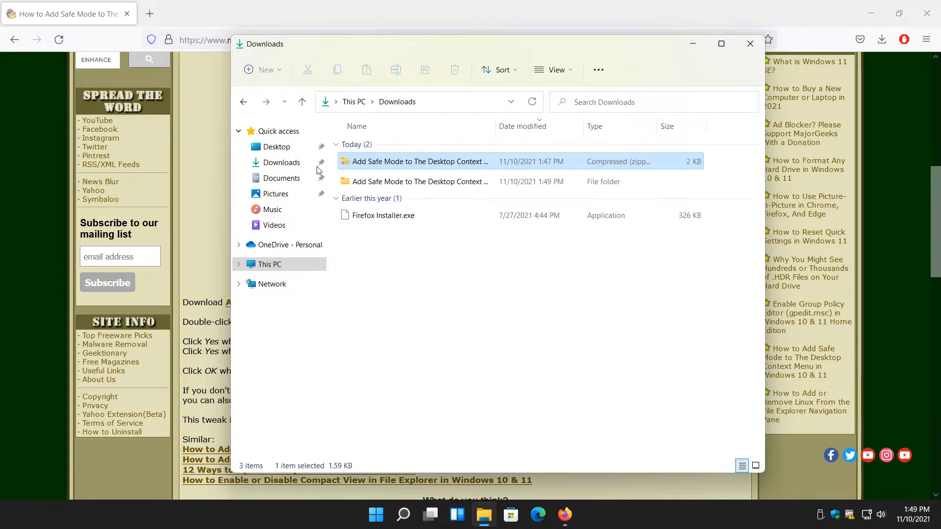
double_click(416, 181)
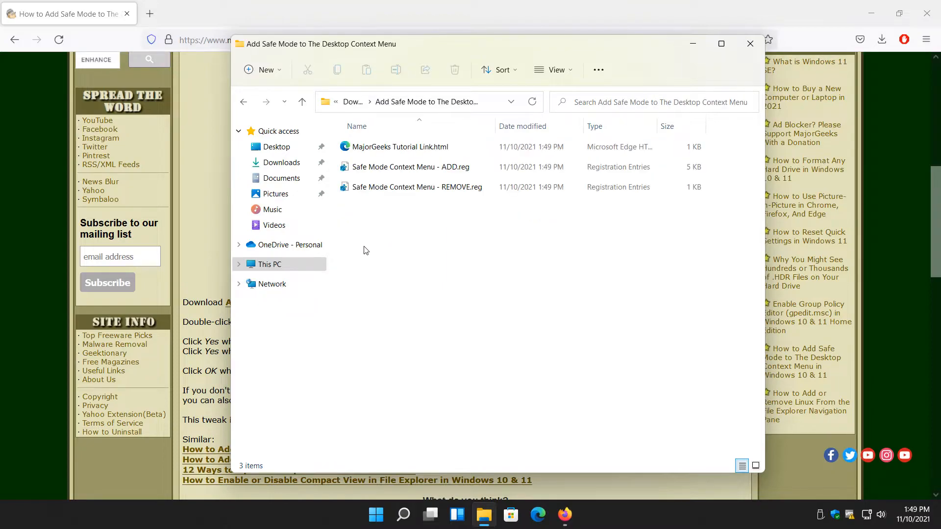
left_click(410, 166)
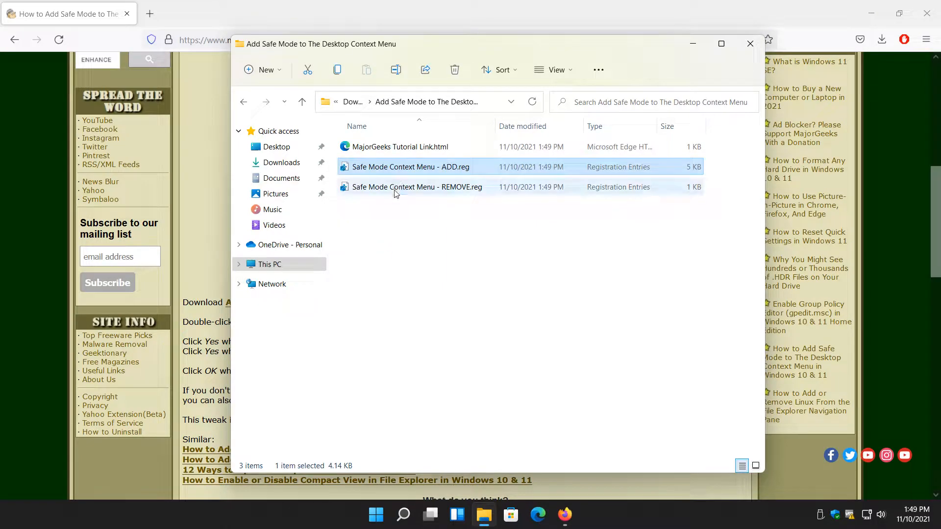
left_click(416, 187)
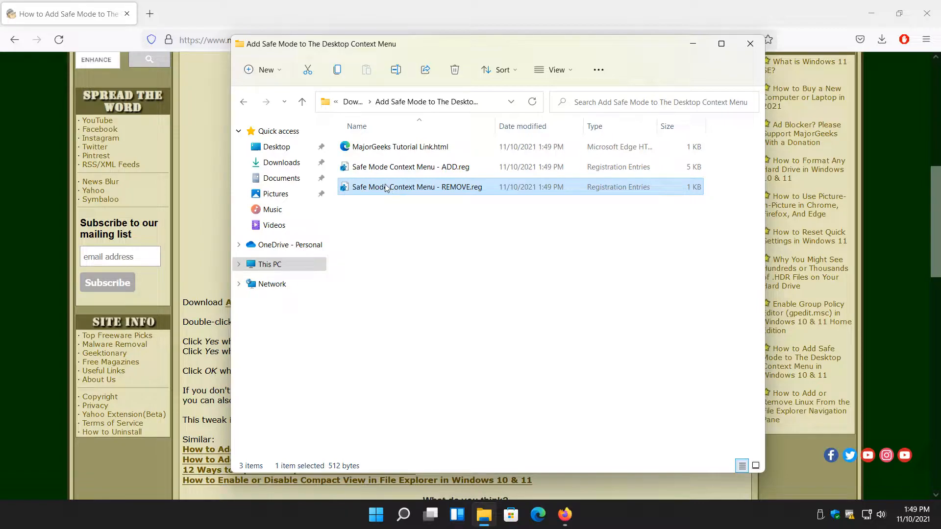
left_click(410, 166)
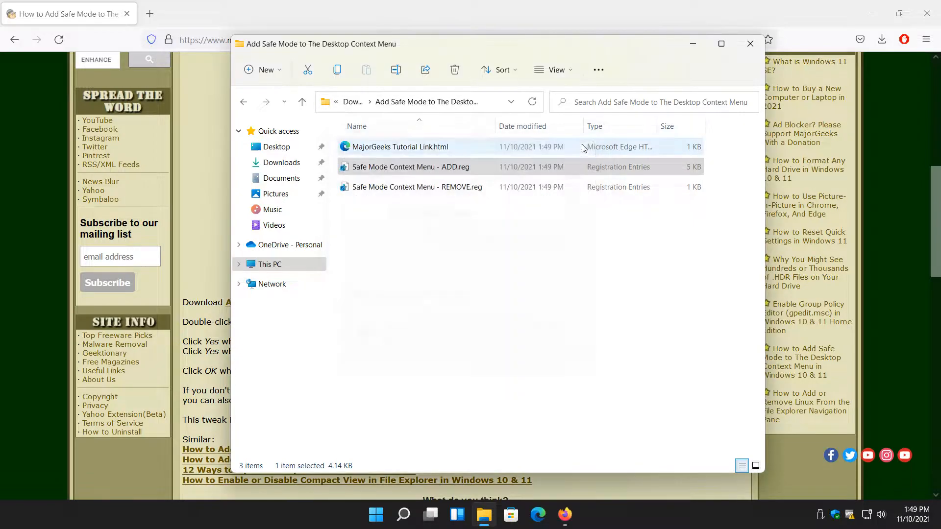
mouse_move(411, 167)
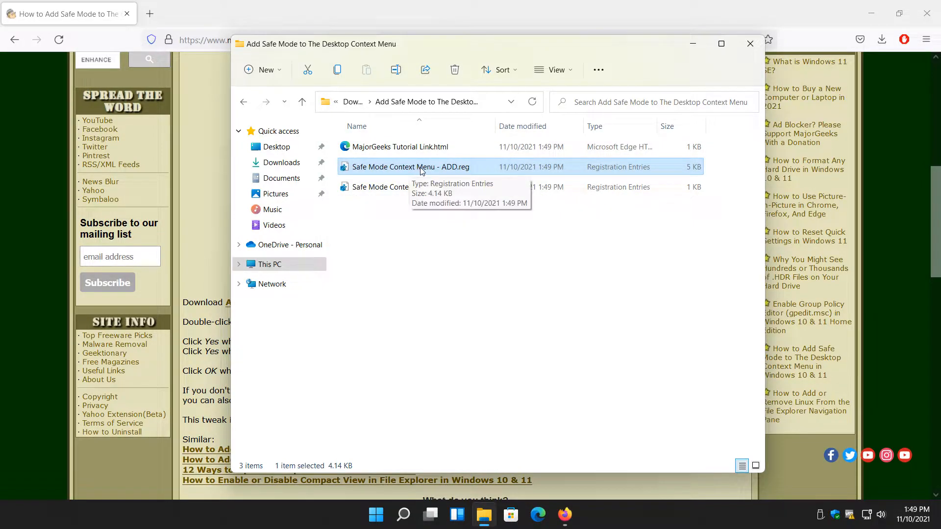
Merge Safe Mode Context Menu - ADD.reg into the registry and close the folder window.
double_click(410, 166)
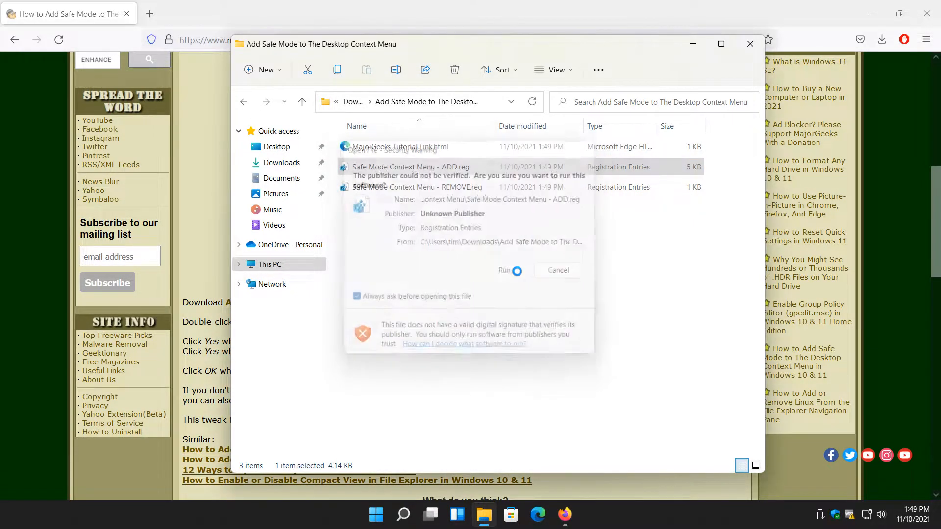
left_click(506, 270)
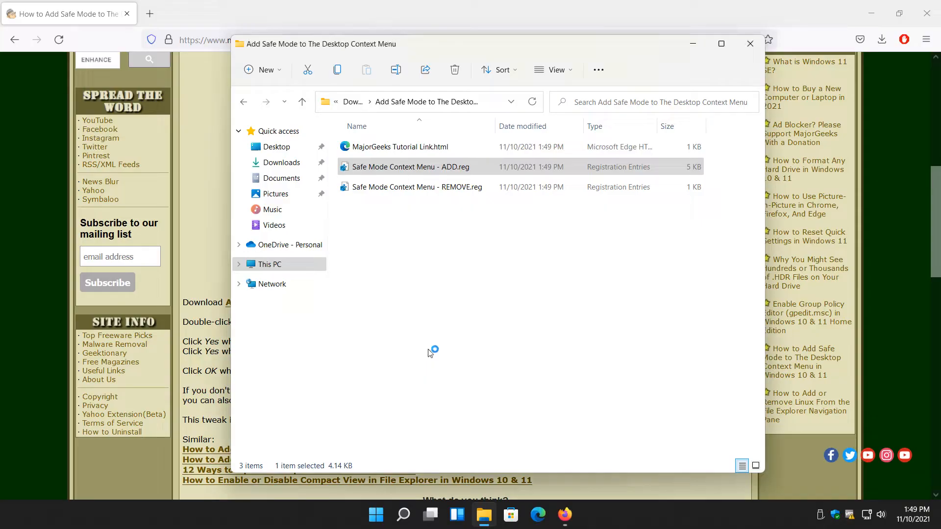
double_click(411, 167)
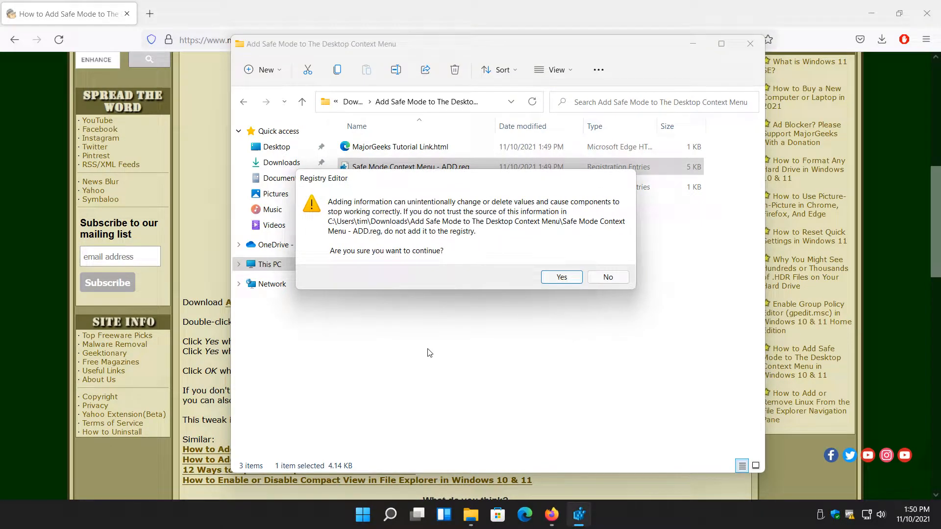
left_click(560, 276)
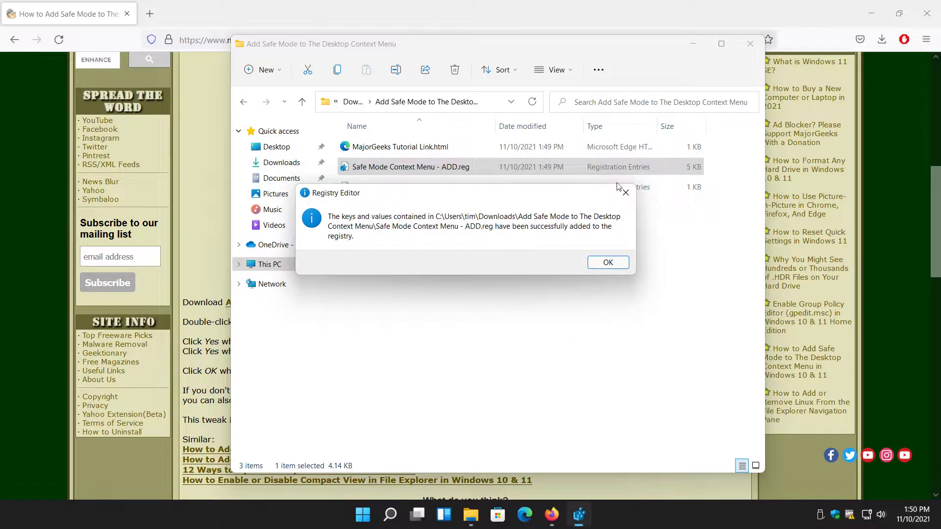
left_click(607, 262)
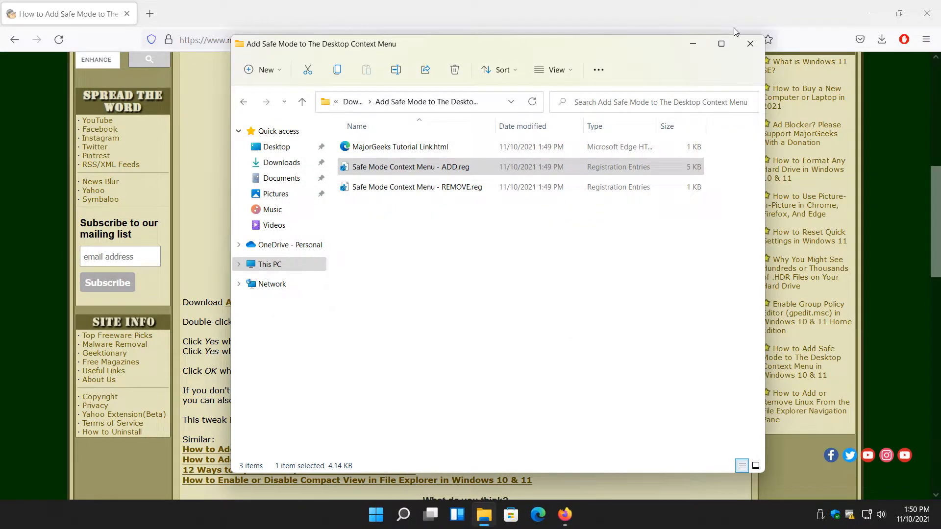
left_click(749, 43)
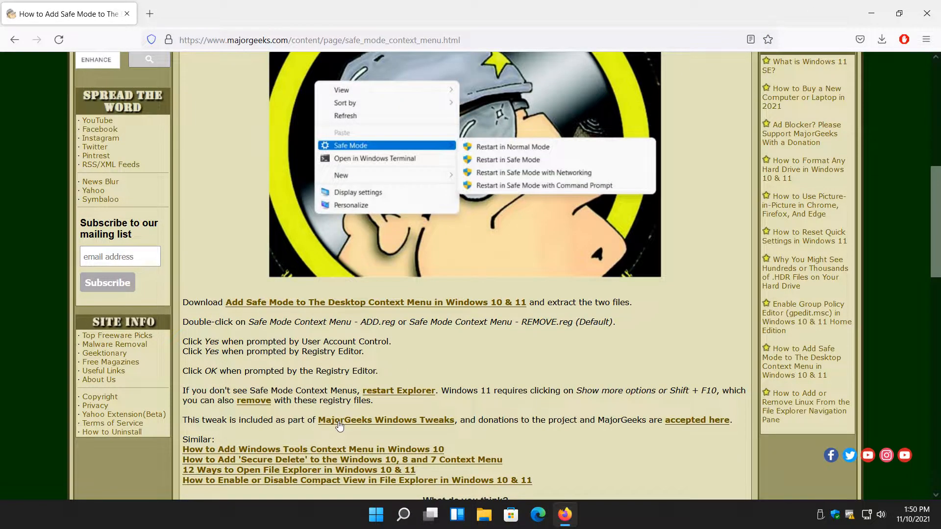
mouse_move(298, 470)
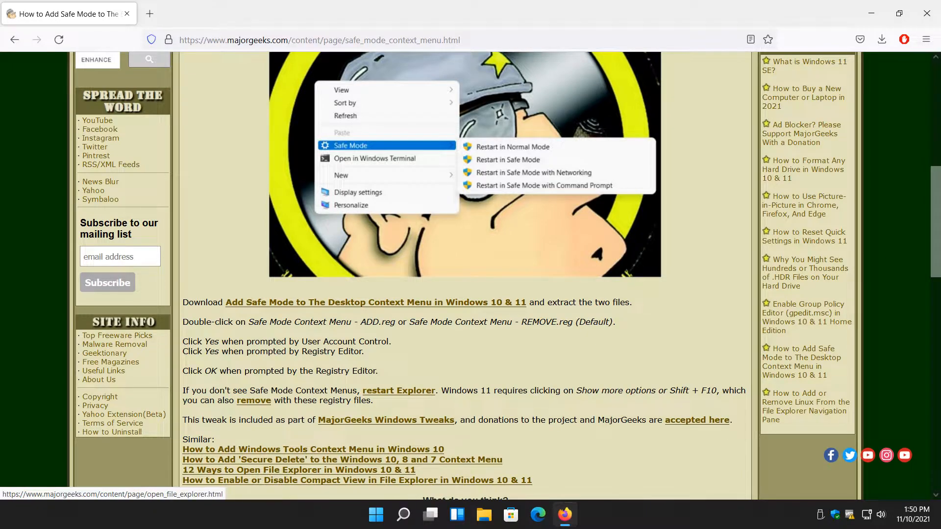
mouse_move(249, 518)
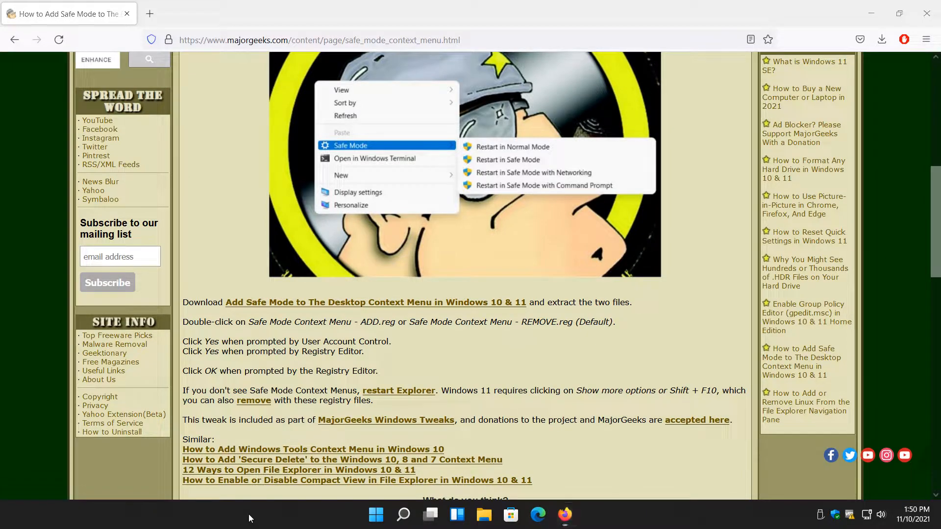
Restart the Windows Explorer process from Task Manager, then close Task Manager.
right_click(375, 514)
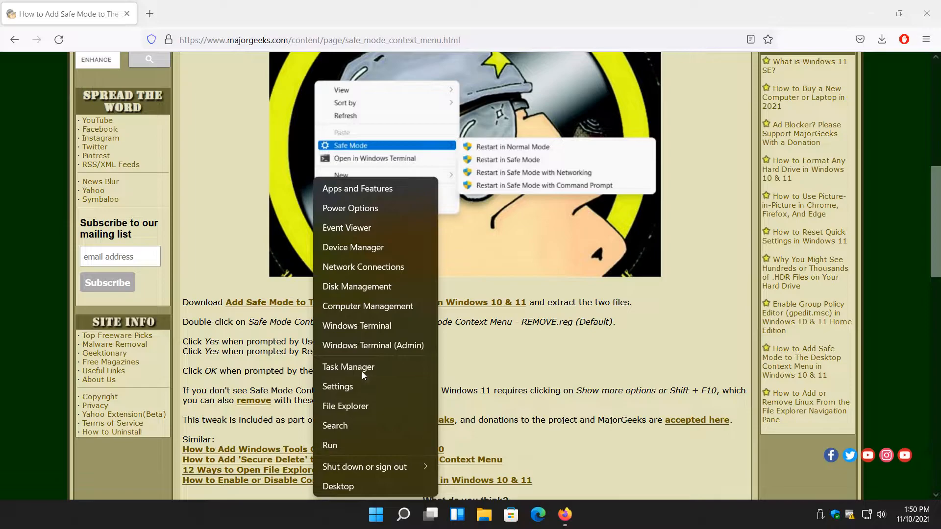
left_click(348, 367)
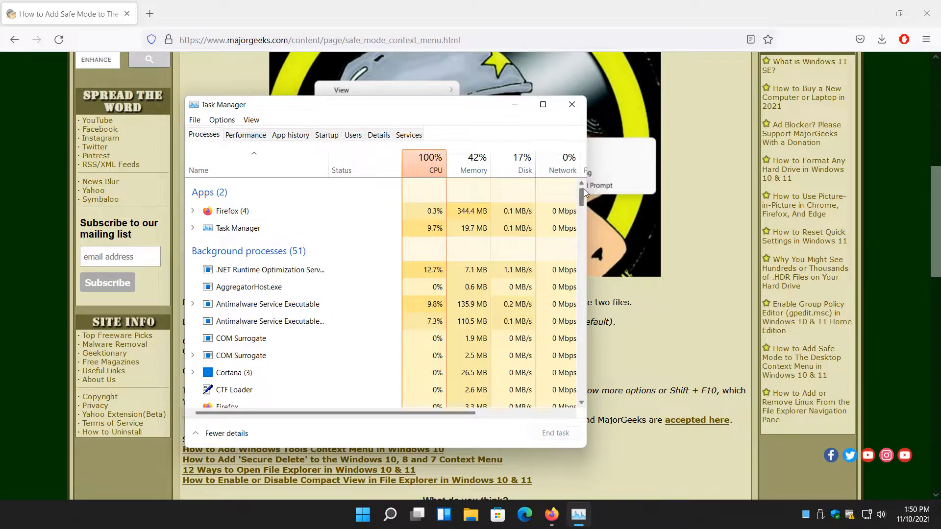
scroll("down", 3)
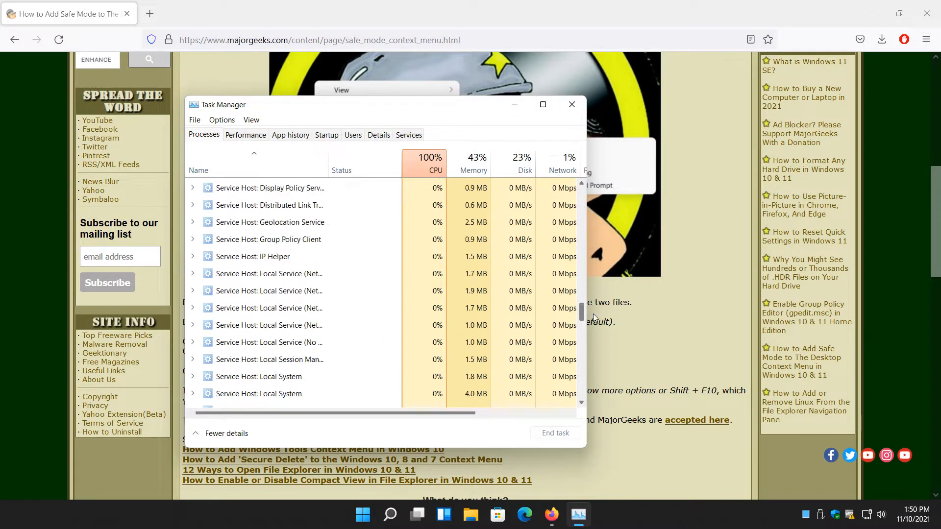
left_click(245, 296)
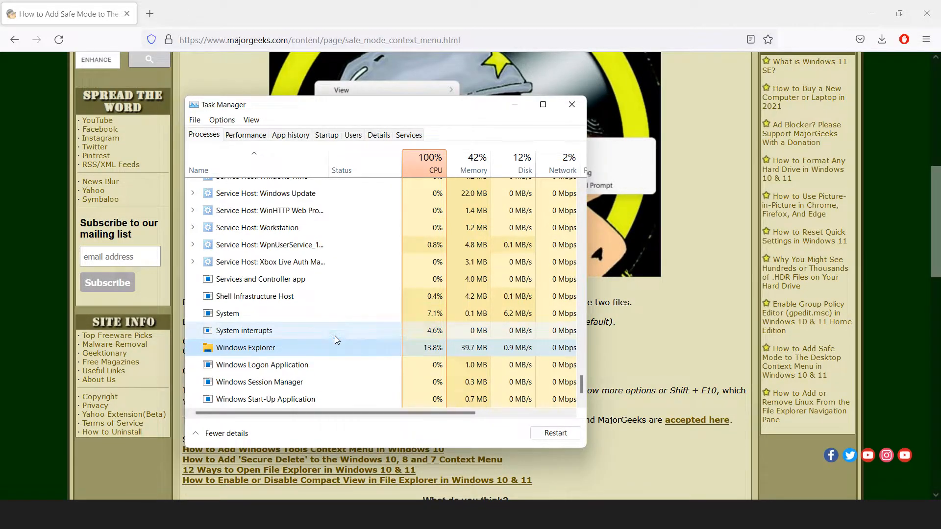
left_click(206, 13)
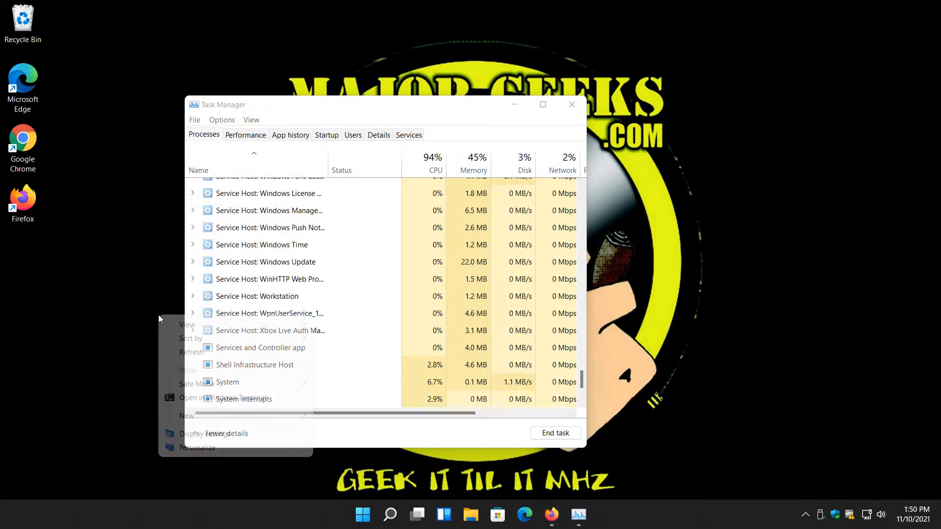
left_click(196, 384)
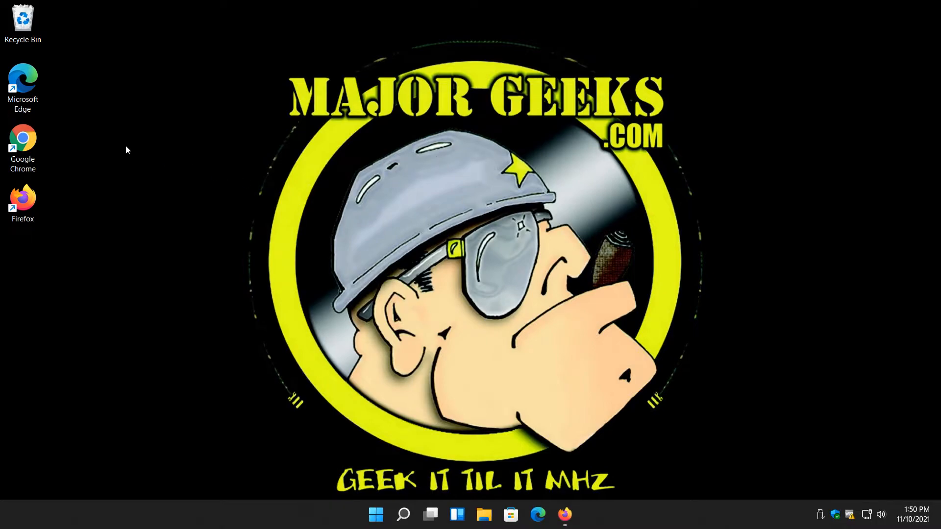
right_click(131, 138)
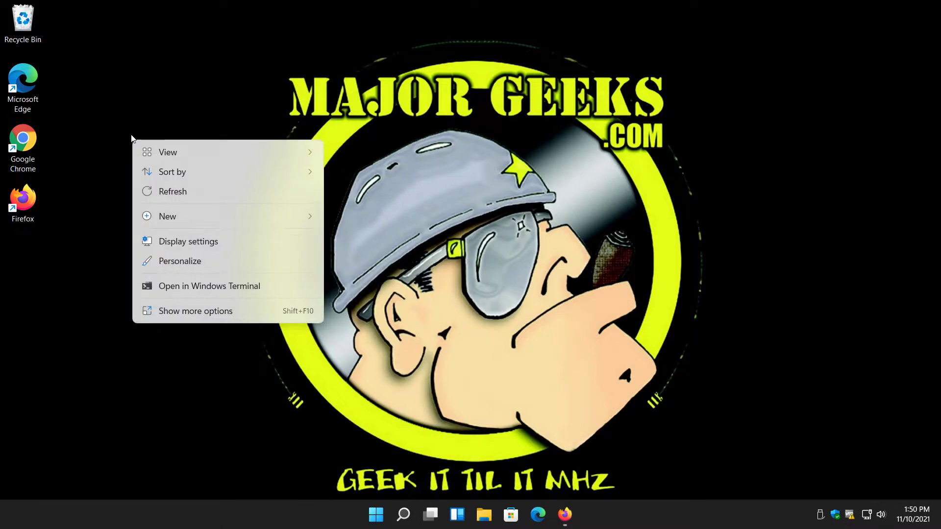
mouse_move(135, 145)
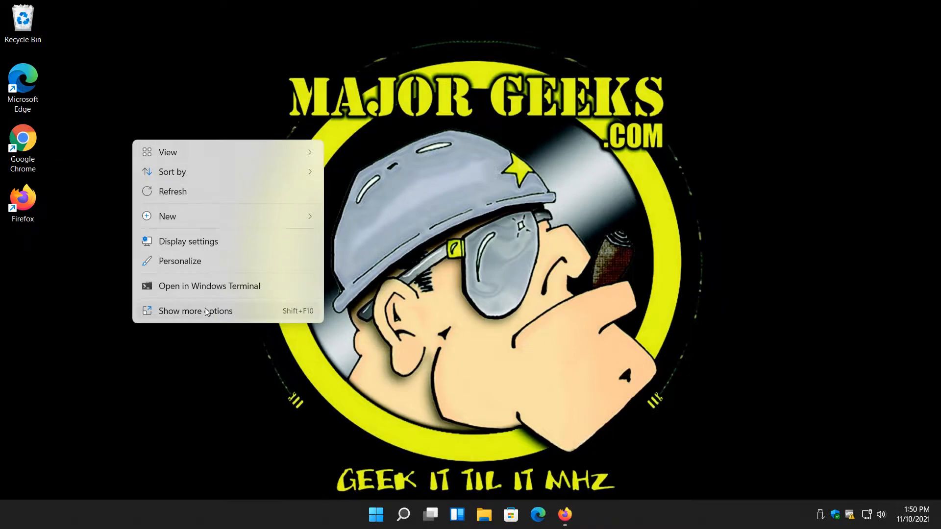
mouse_move(204, 316)
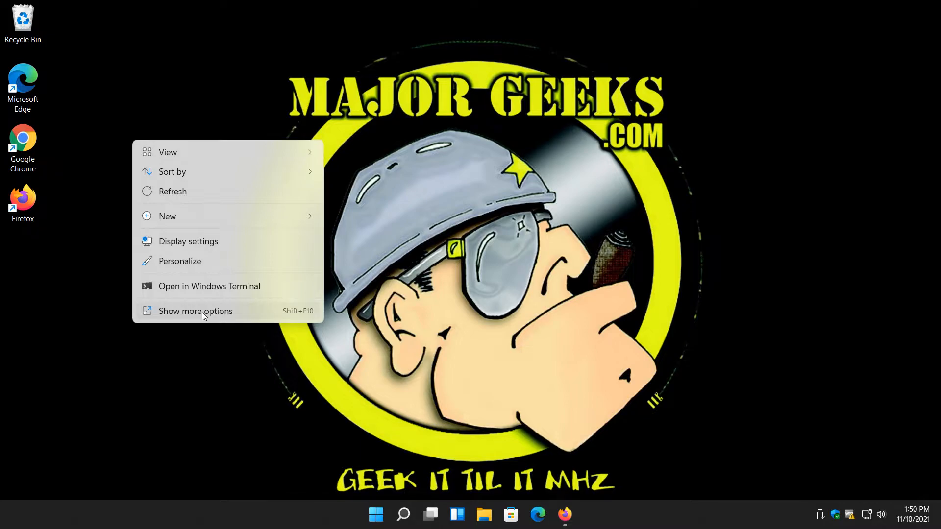
left_click(168, 216)
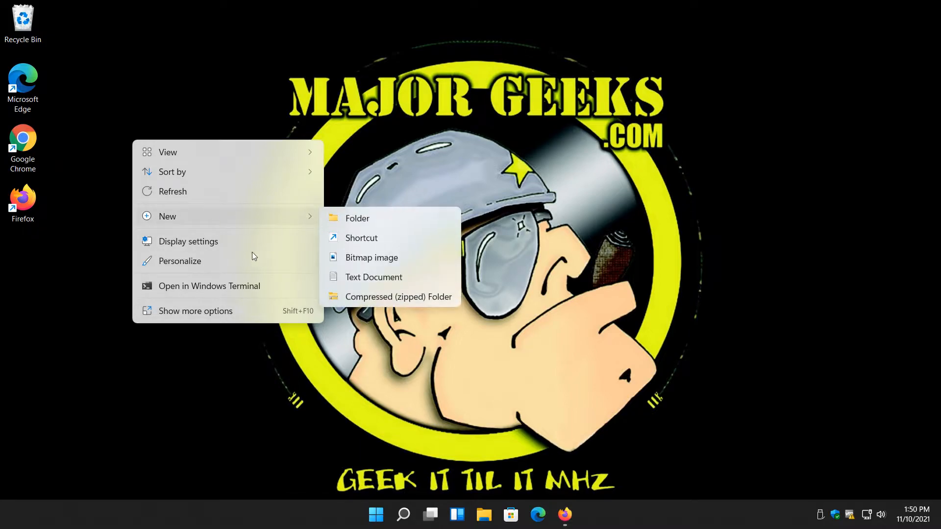
mouse_move(189, 318)
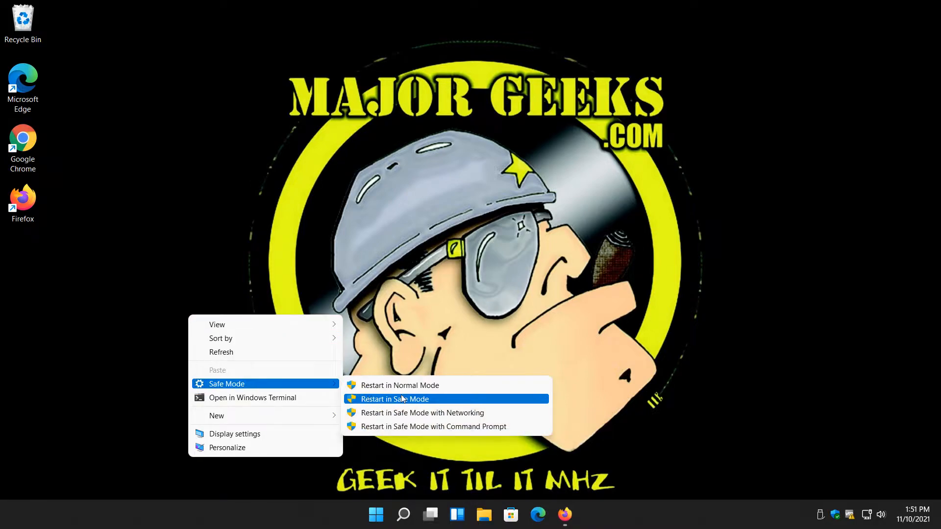
mouse_move(411, 404)
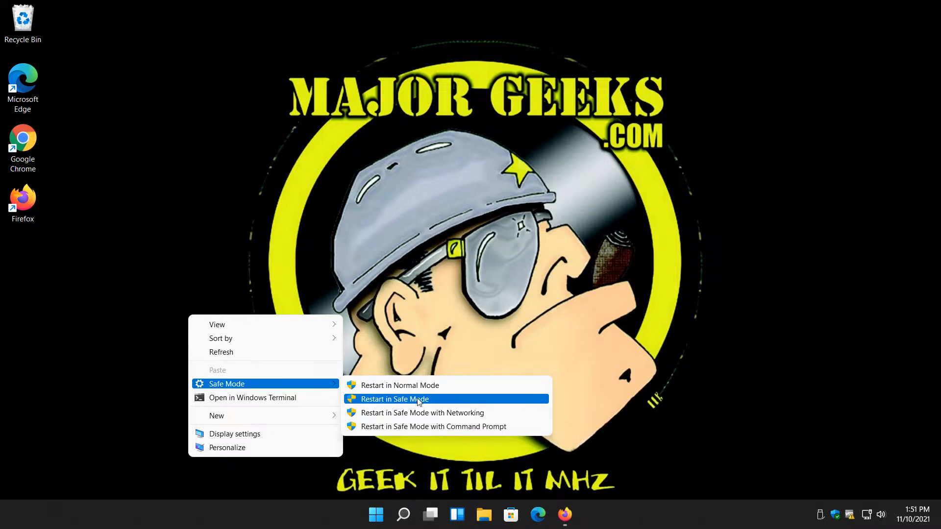
mouse_move(422, 413)
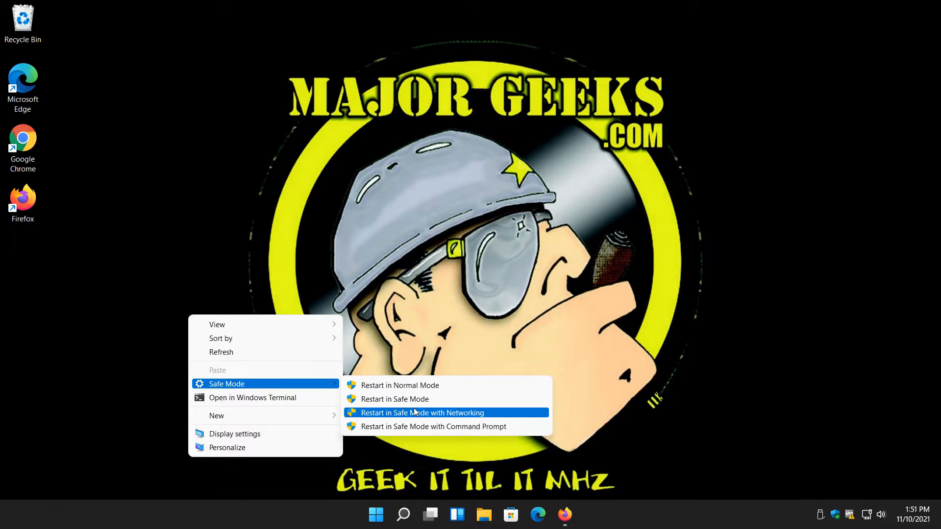
mouse_move(412, 427)
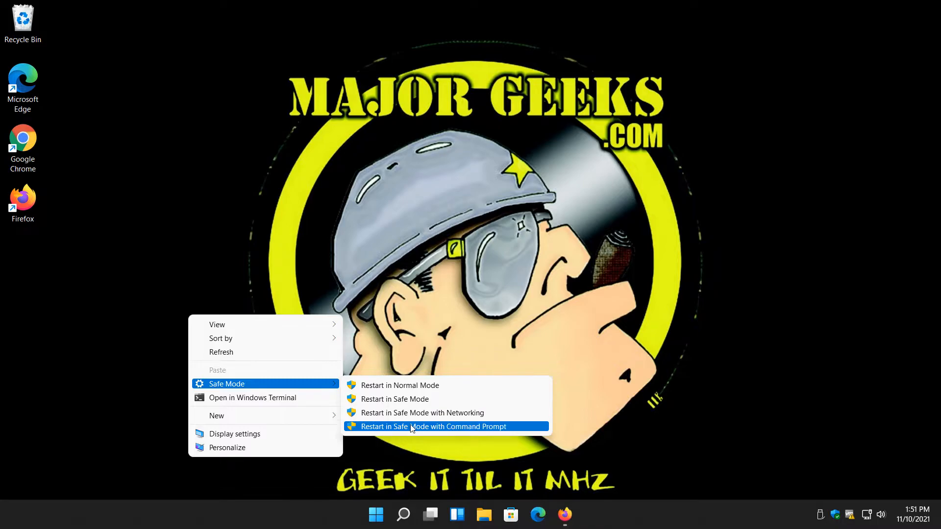
left_click(433, 426)
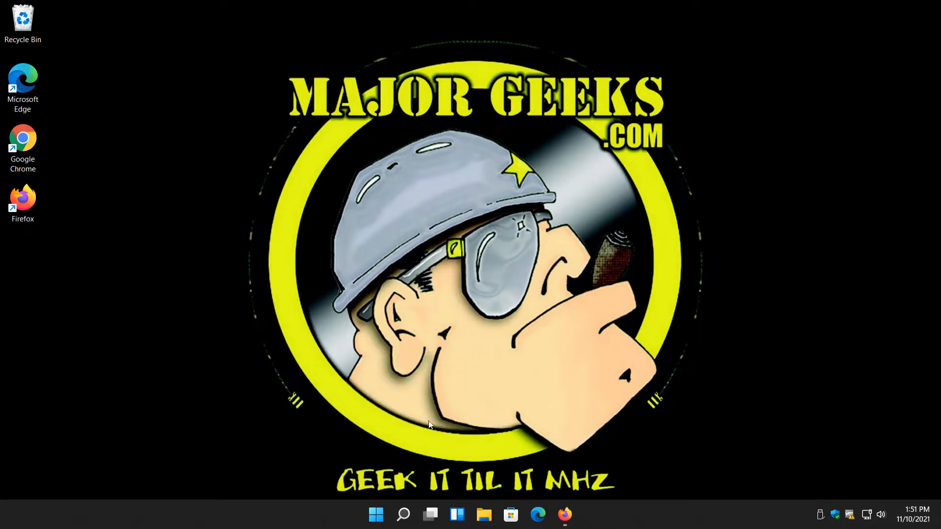
Open the extracted Safe Mode folder and run Safe Mode Context Menu - REMOVE.reg.
left_click(484, 515)
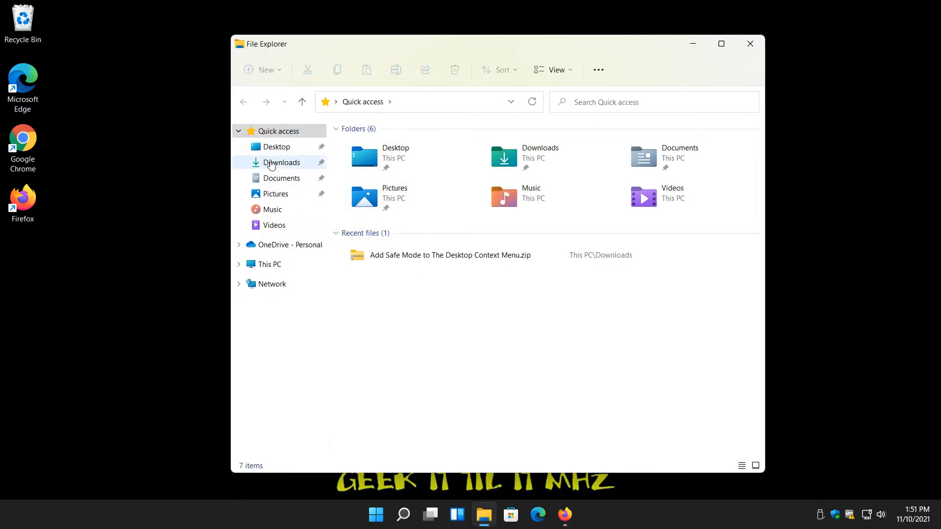
double_click(450, 255)
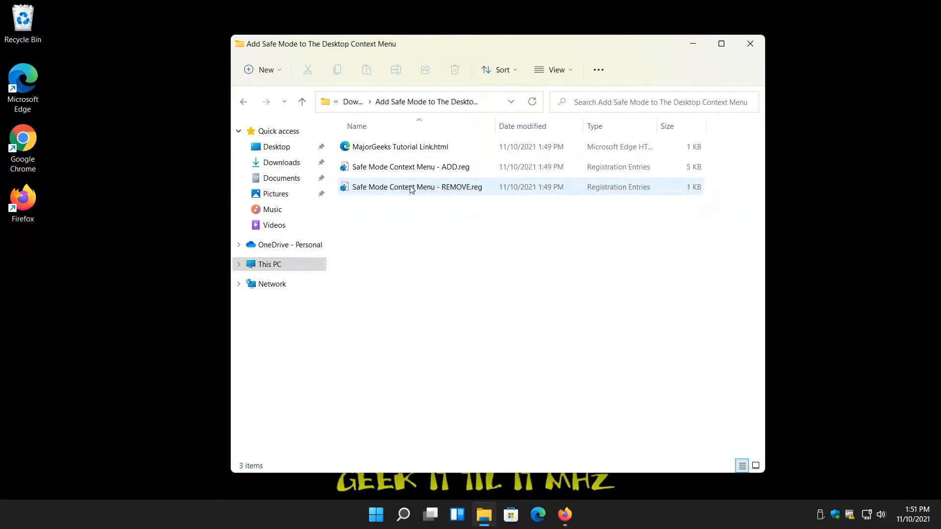
double_click(416, 186)
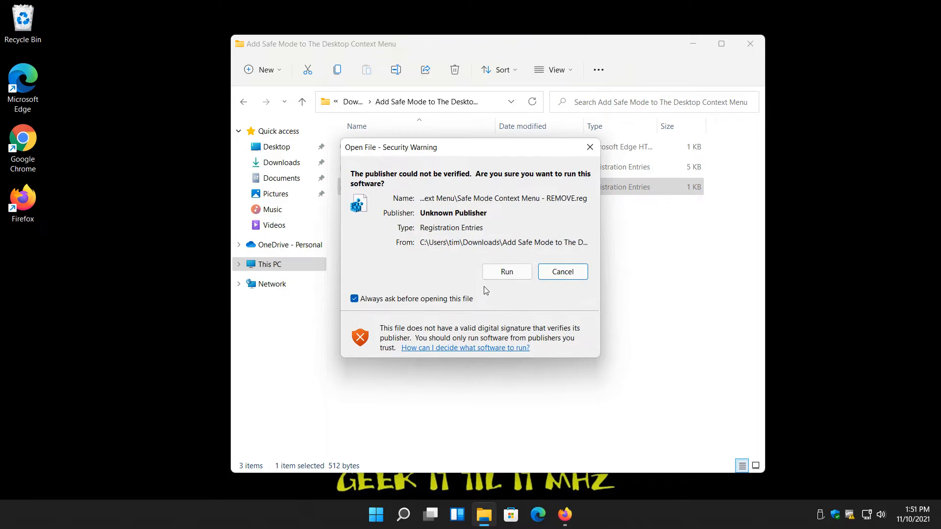
left_click(506, 271)
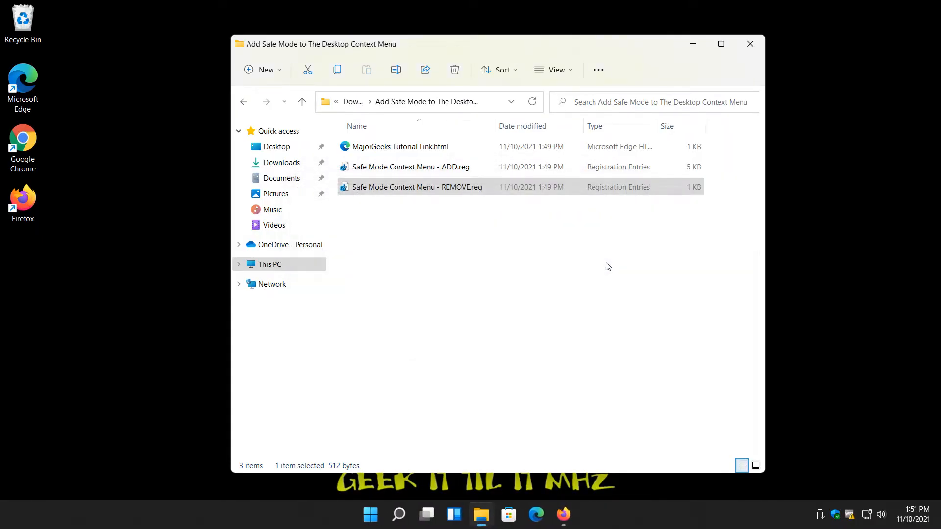
mouse_move(192, 490)
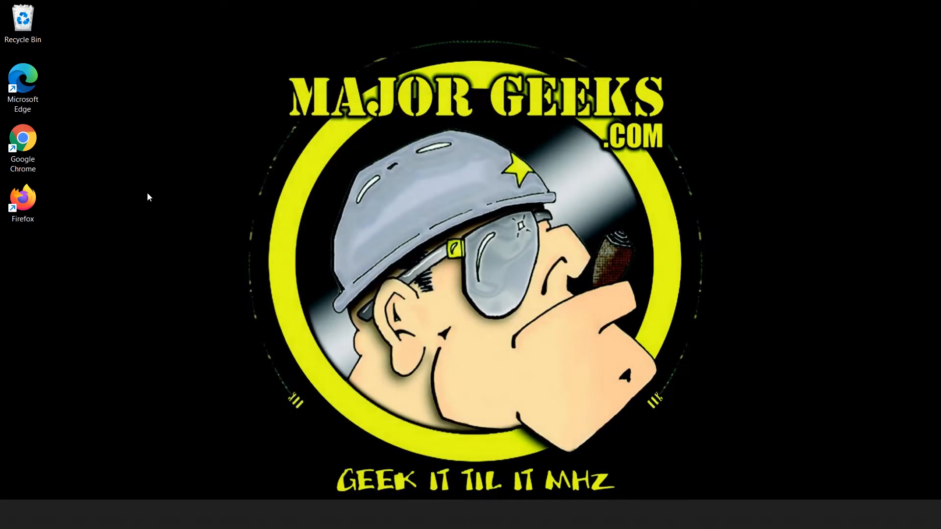
Verify the desktop right-click menu lacks Safe Mode, then switch to the Firefox tutorial.
right_click(149, 197)
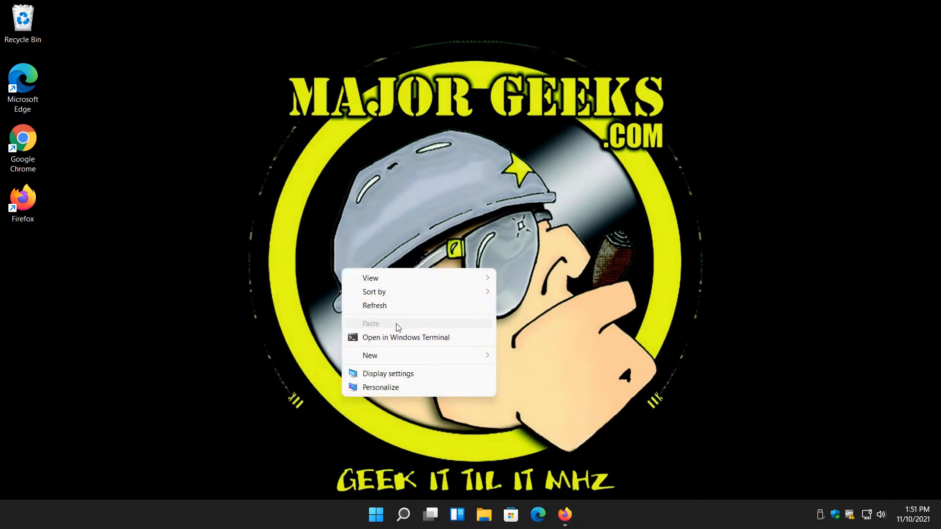
left_click(262, 455)
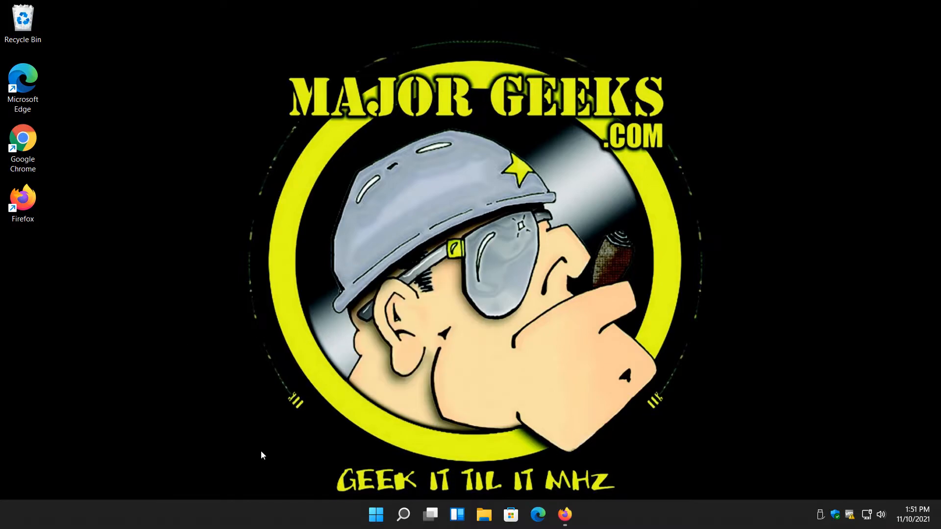
left_click(563, 514)
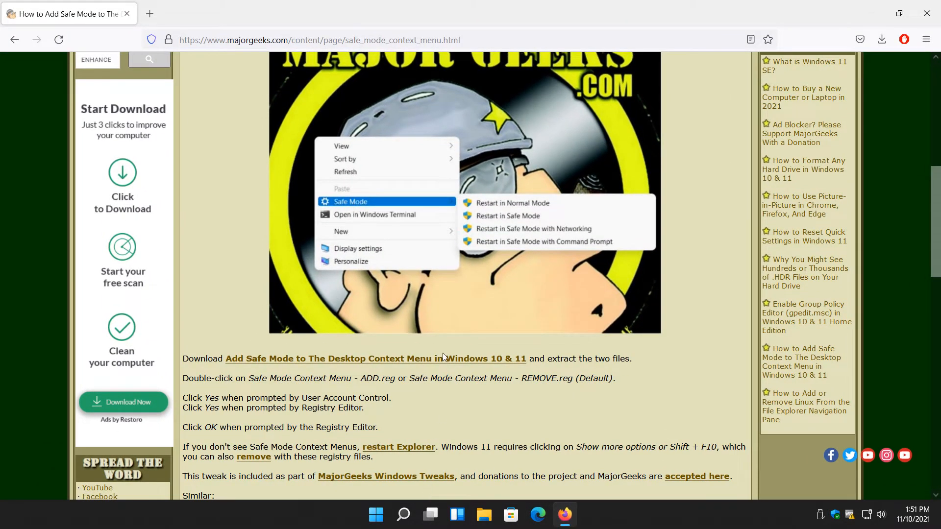
scroll("down", 3)
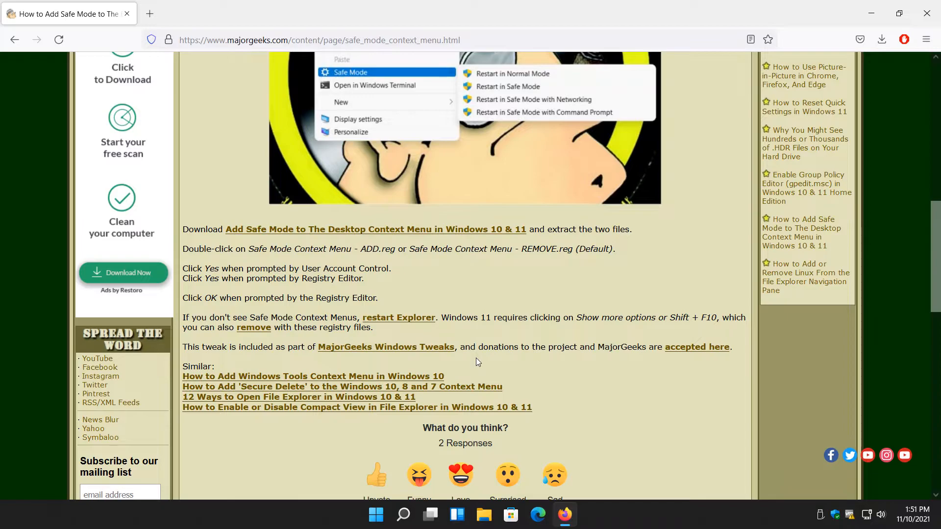
mouse_move(389, 378)
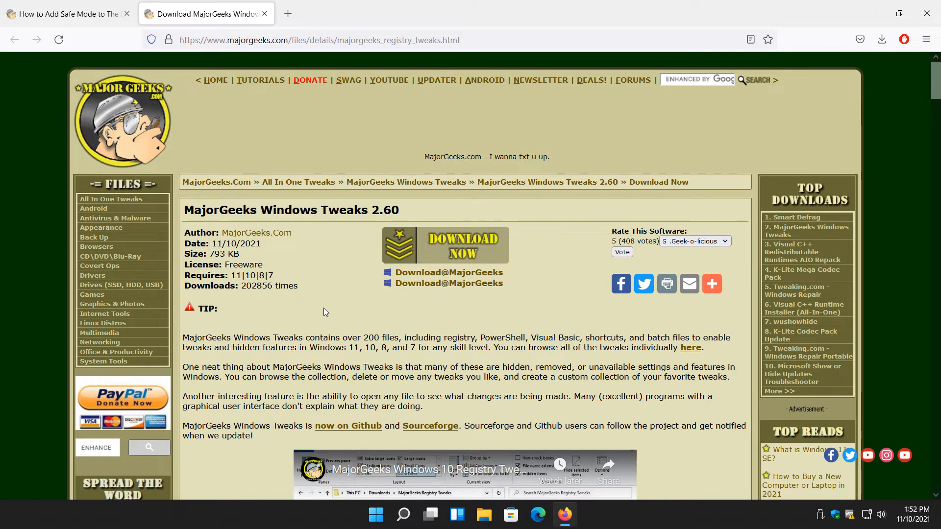
scroll("down", 3)
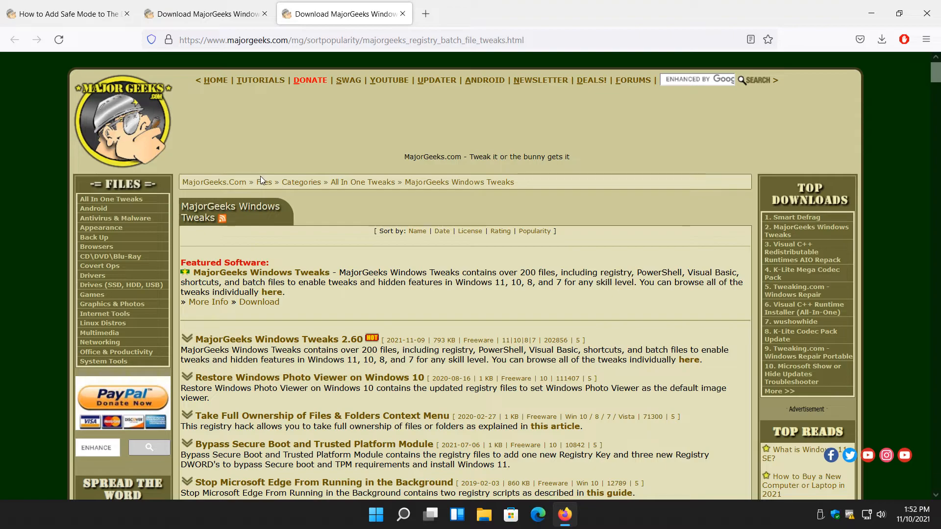
mouse_move(299, 335)
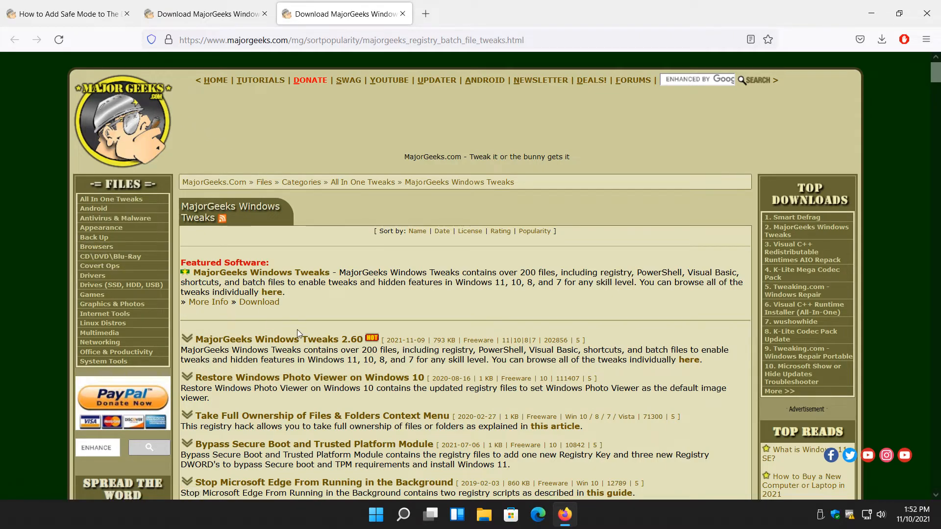
mouse_move(390, 67)
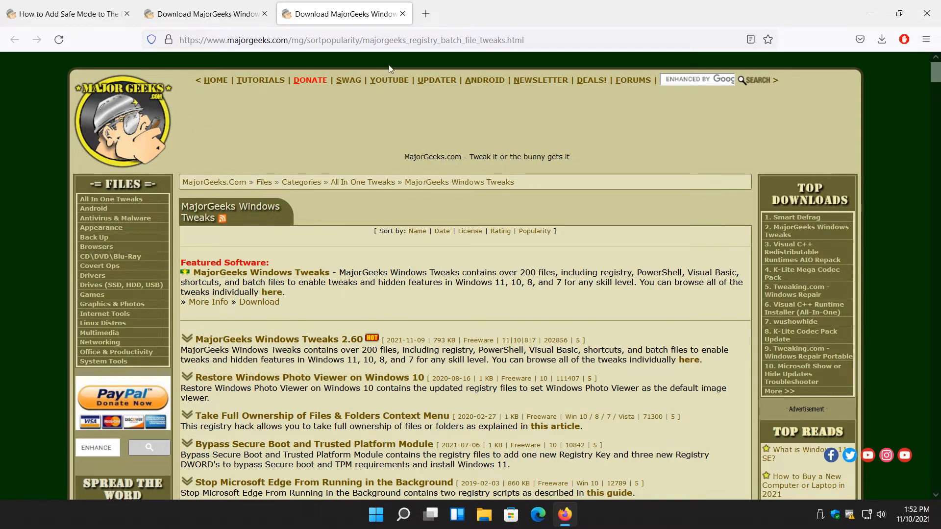
mouse_move(345, 318)
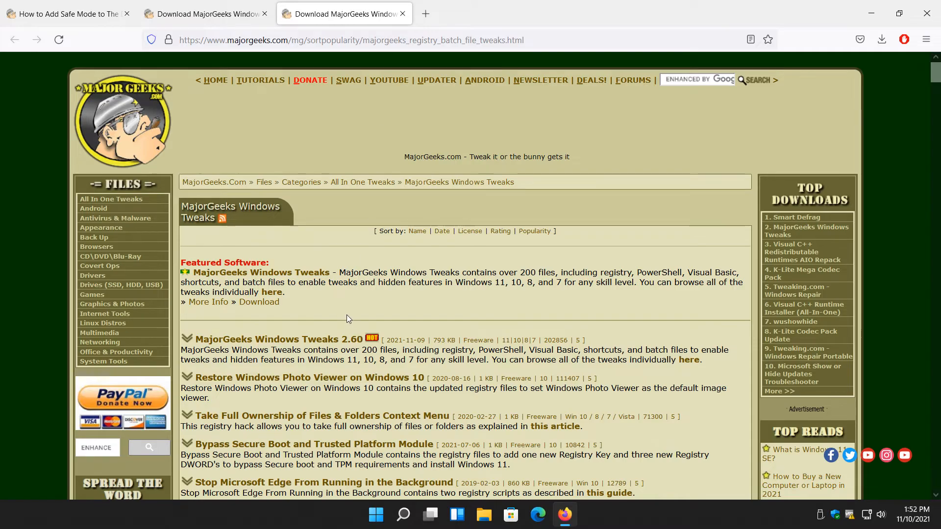
scroll("down", 3)
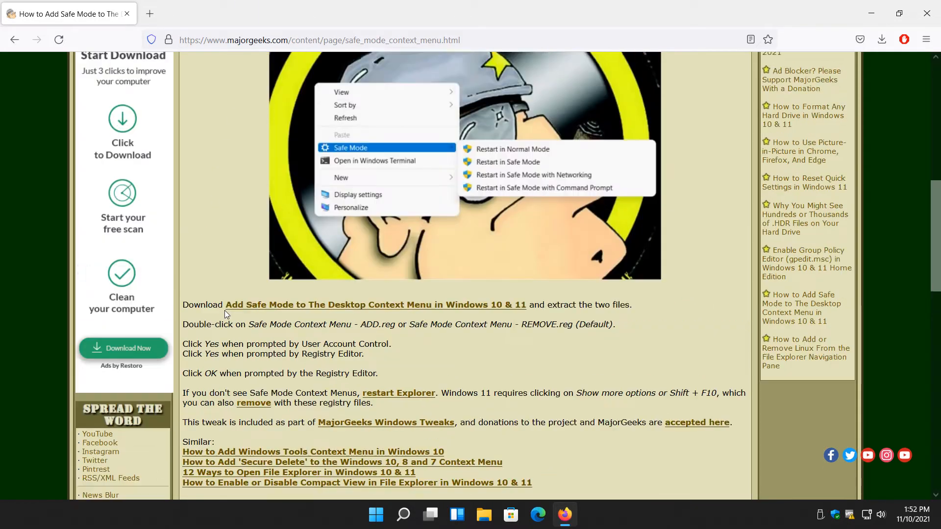
scroll("up", 3)
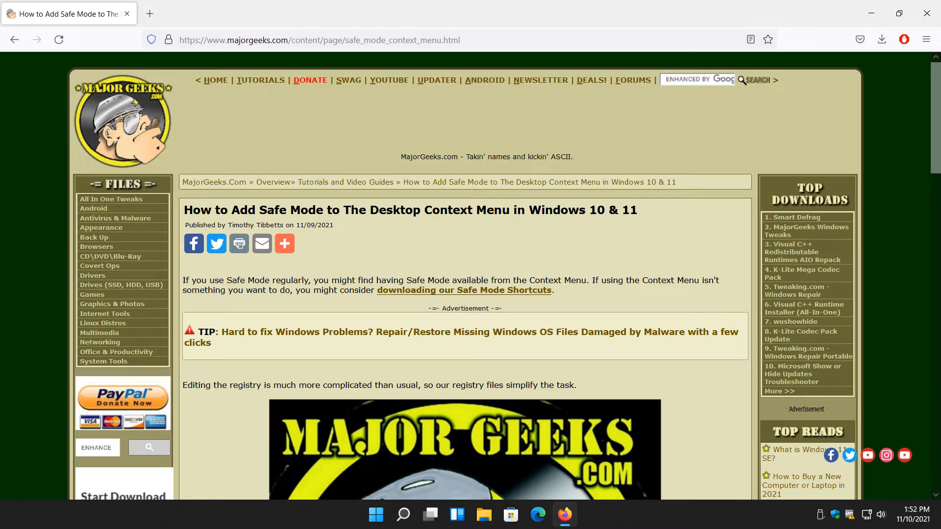
mouse_move(423, 297)
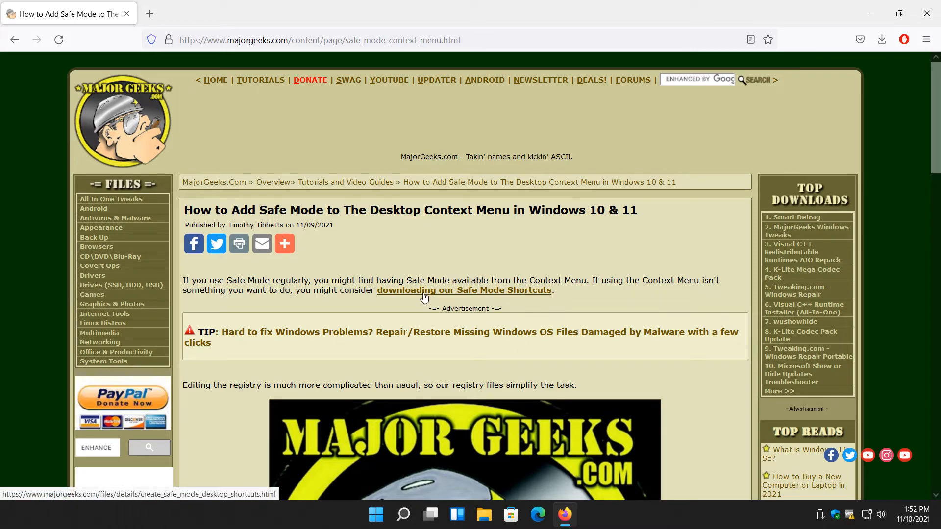
mouse_move(420, 257)
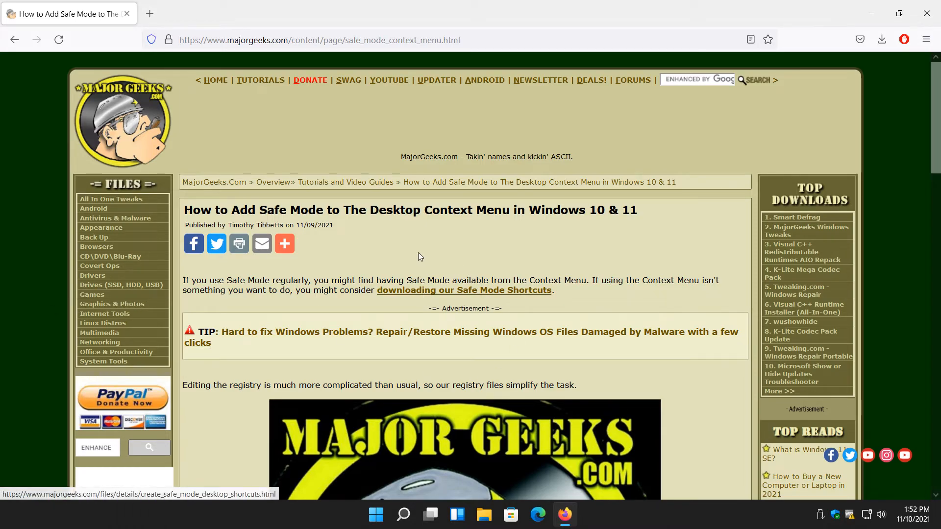
mouse_move(261, 277)
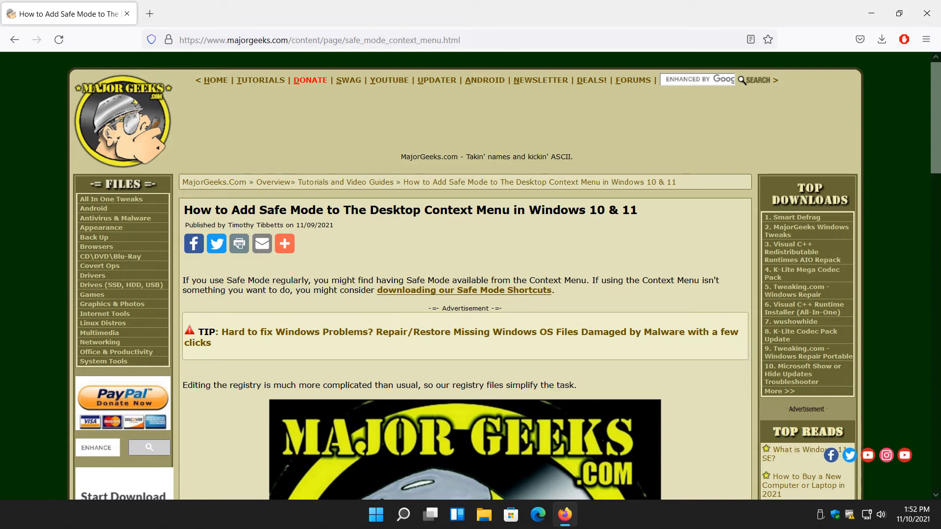
mouse_move(902, 492)
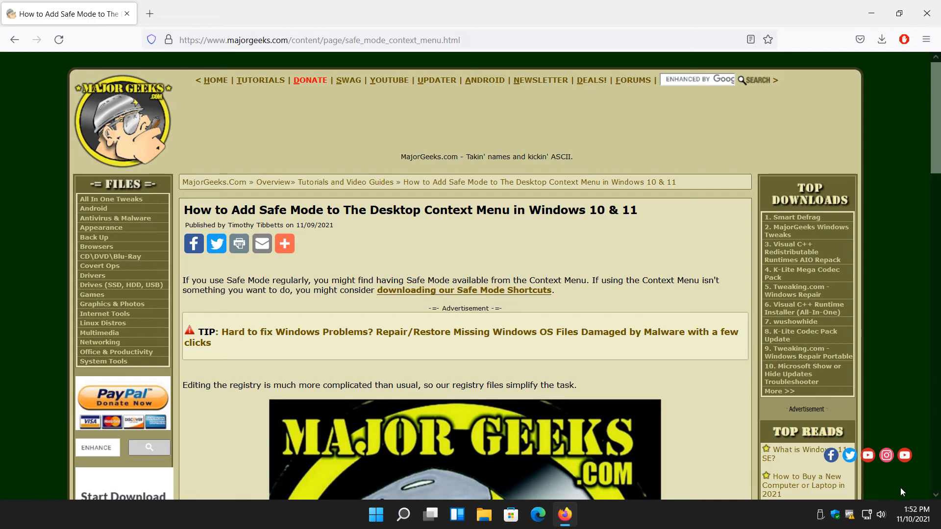